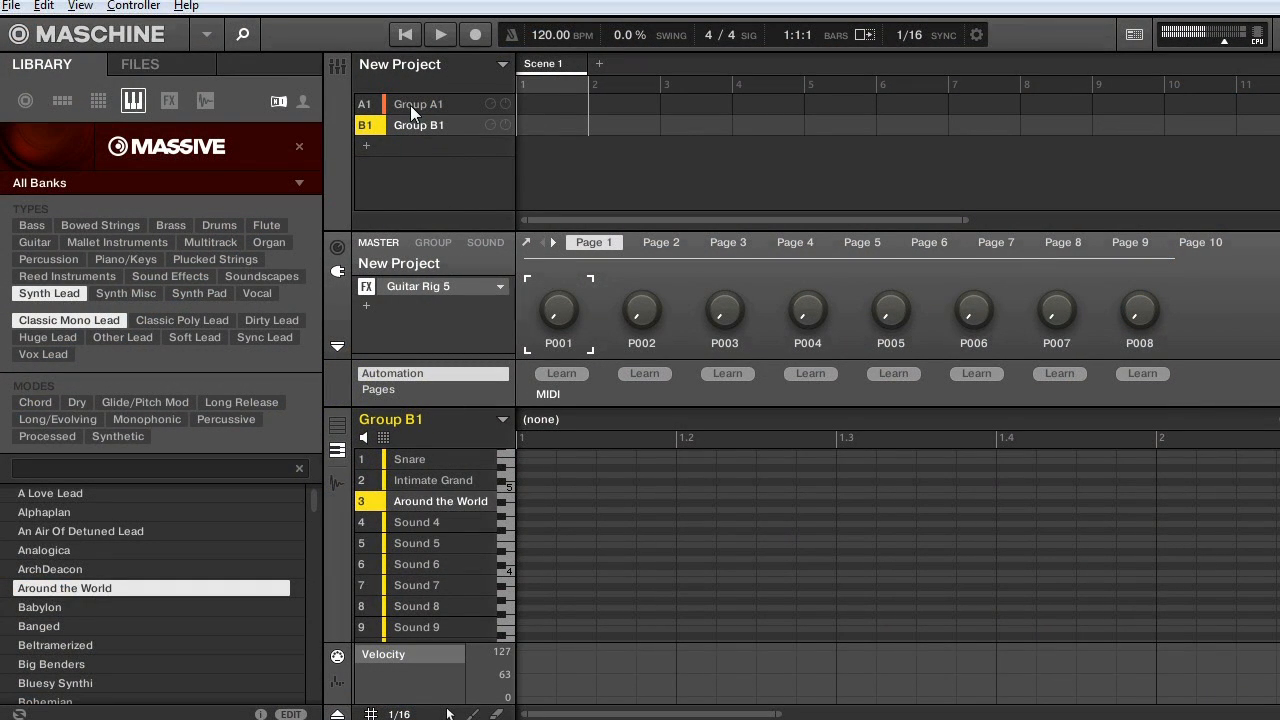
Switch between Groups A1 and B1, then delete a scene so only Scene 2 remains.
left_click(418, 104)
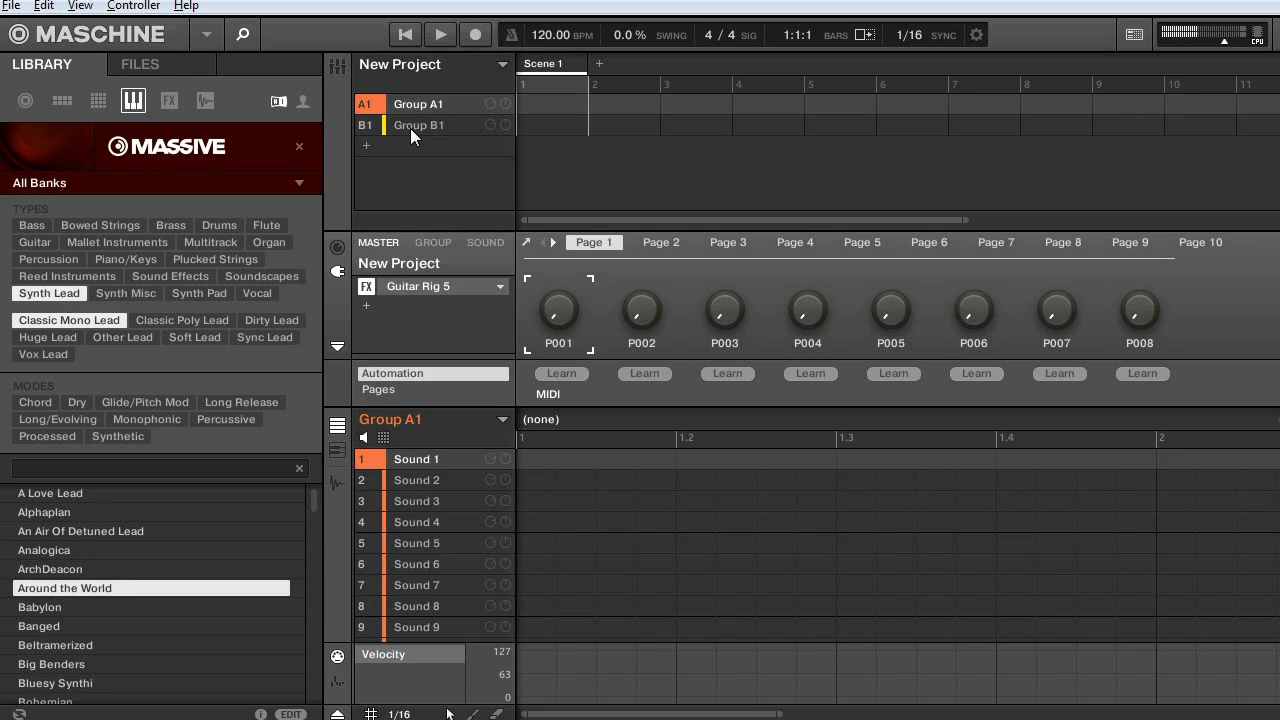
left_click(418, 124)
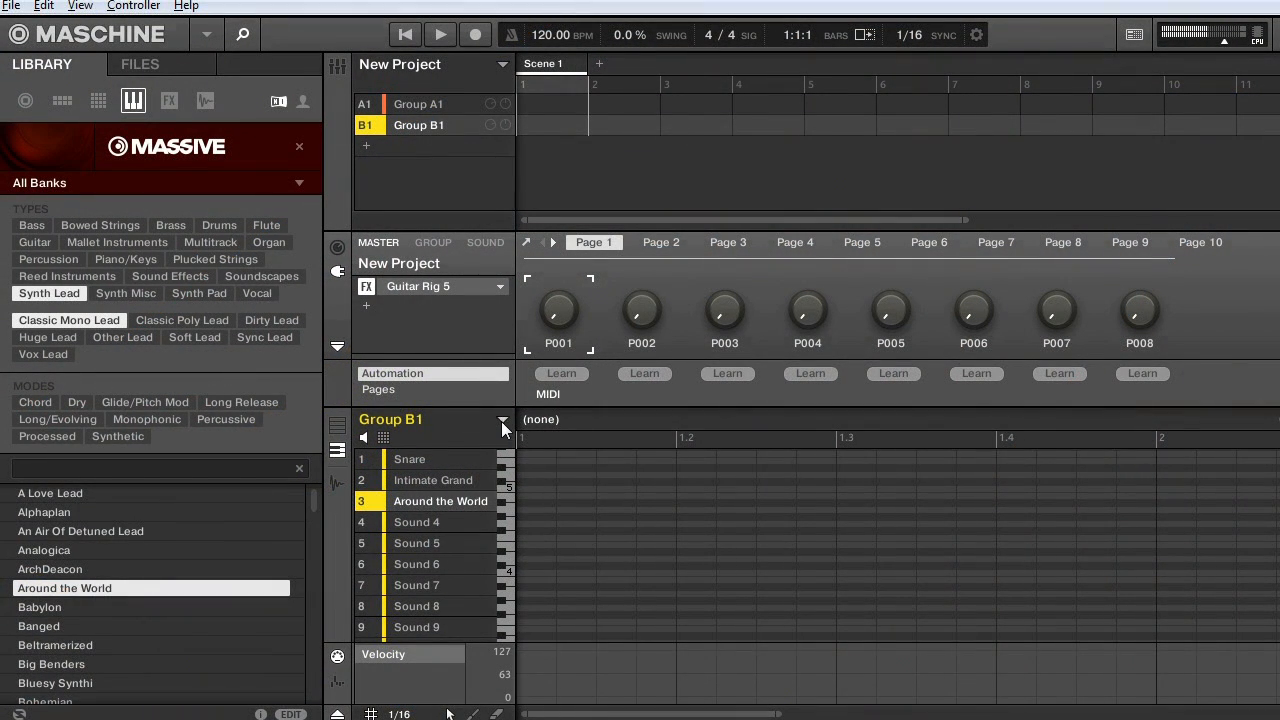
left_click(503, 419)
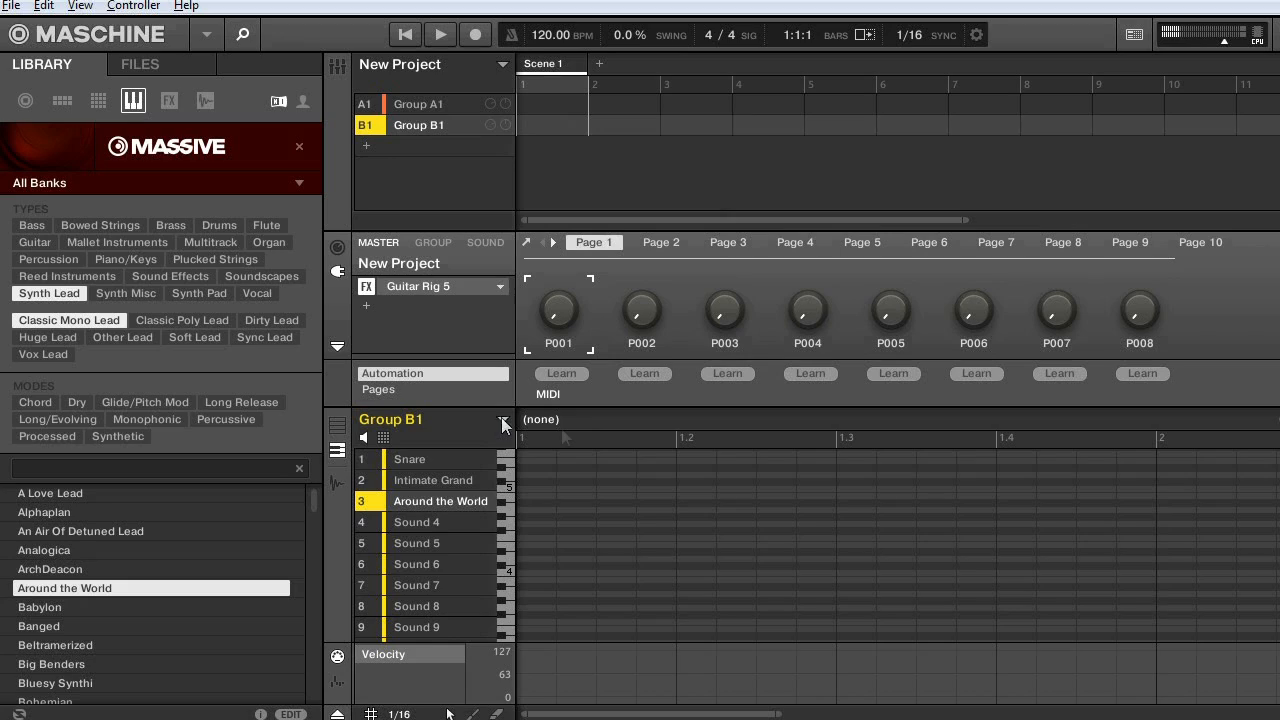
mouse_move(565, 437)
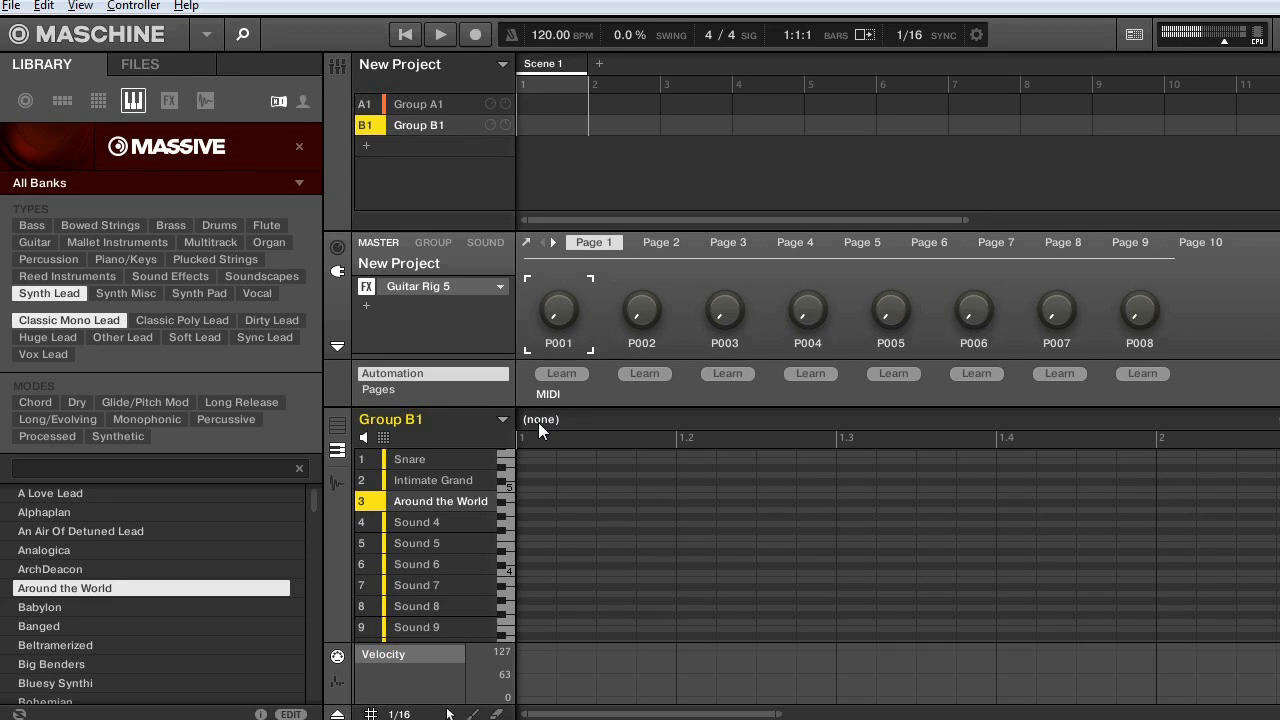
mouse_move(358, 70)
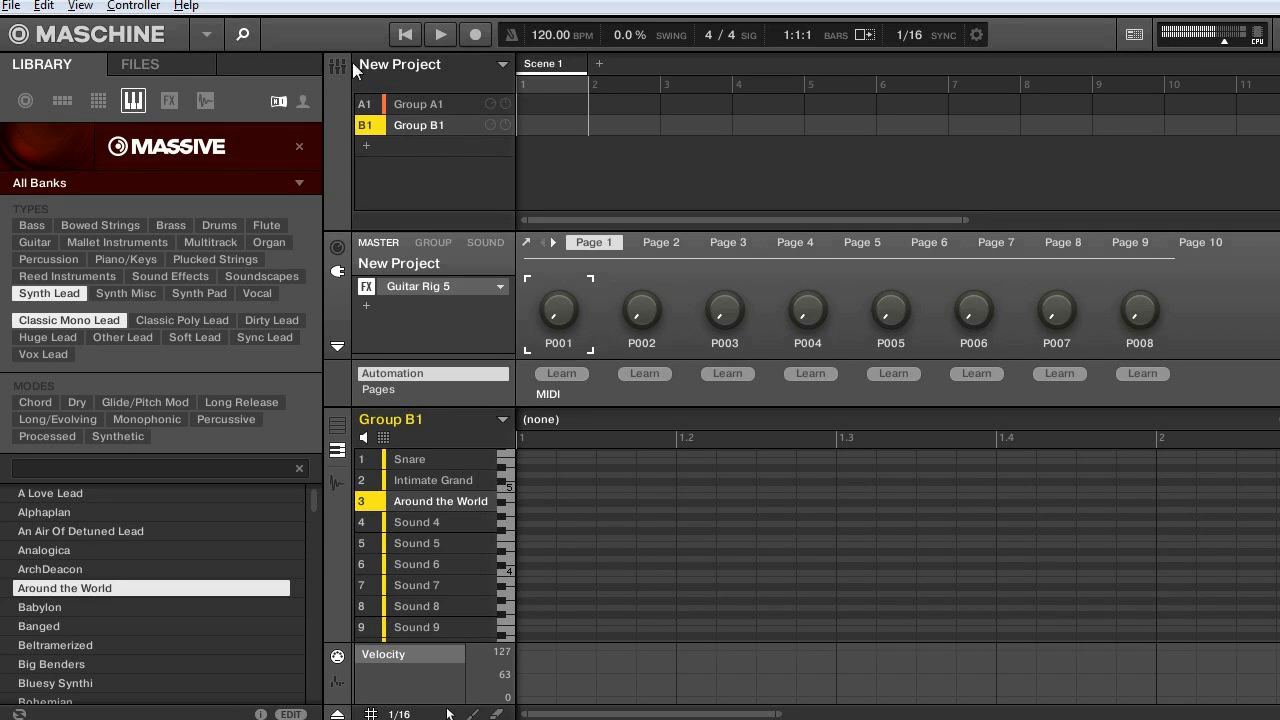
left_click(418, 103)
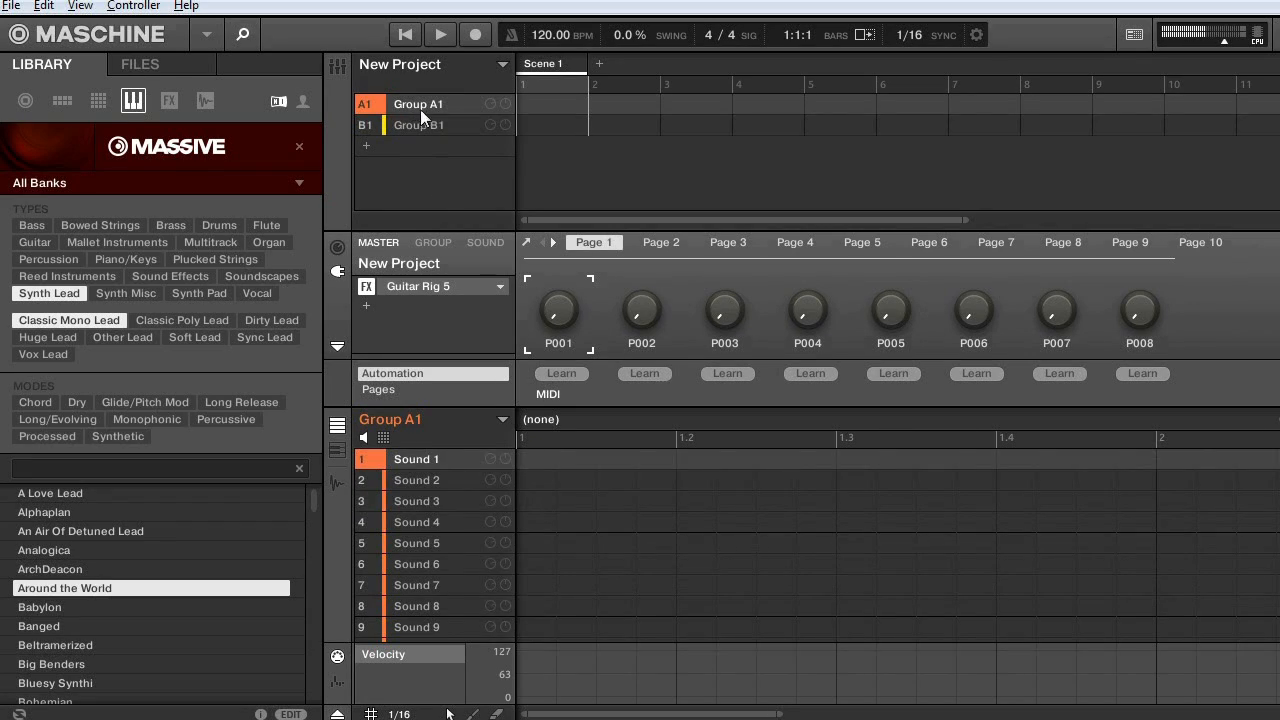
left_click(418, 124)
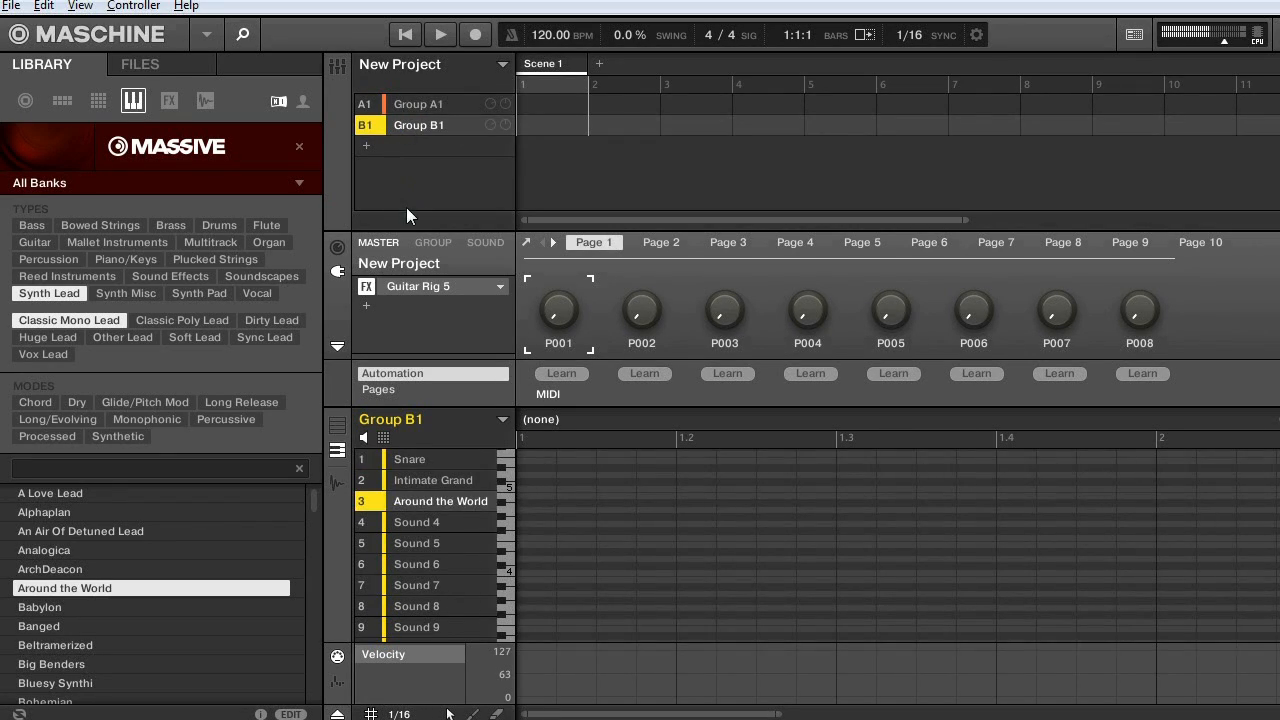
mouse_move(813, 130)
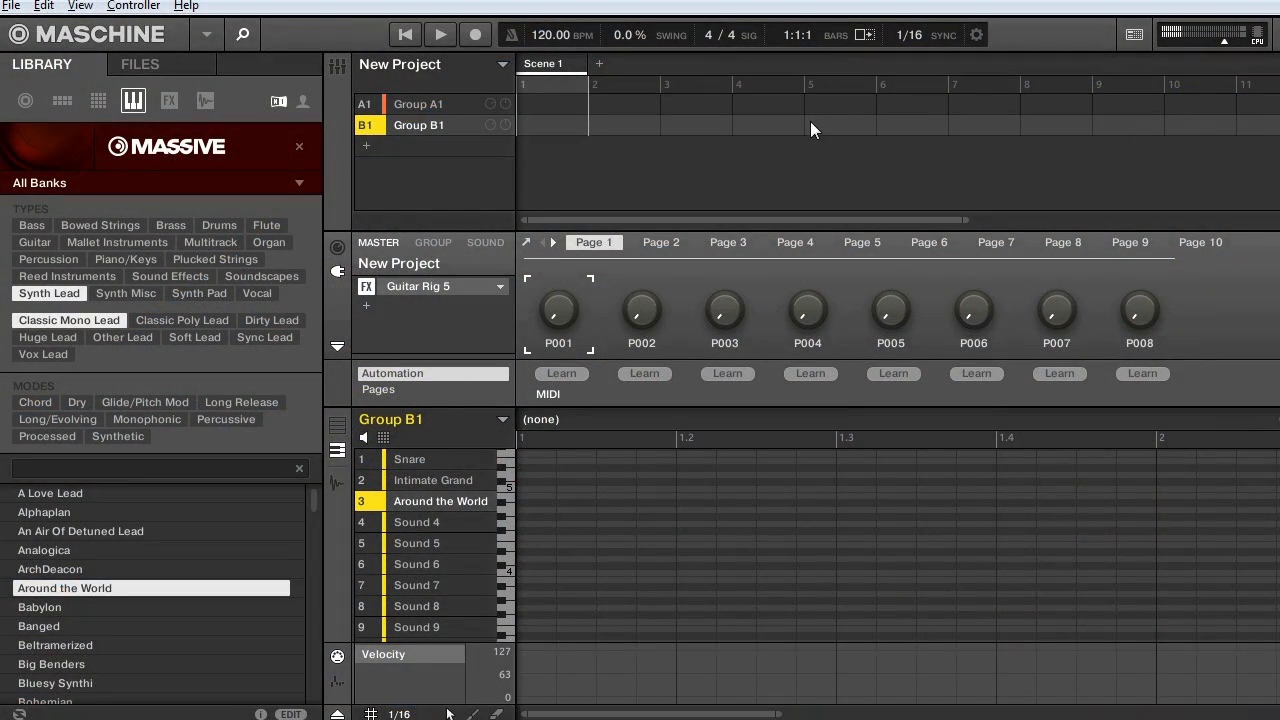
mouse_move(600, 70)
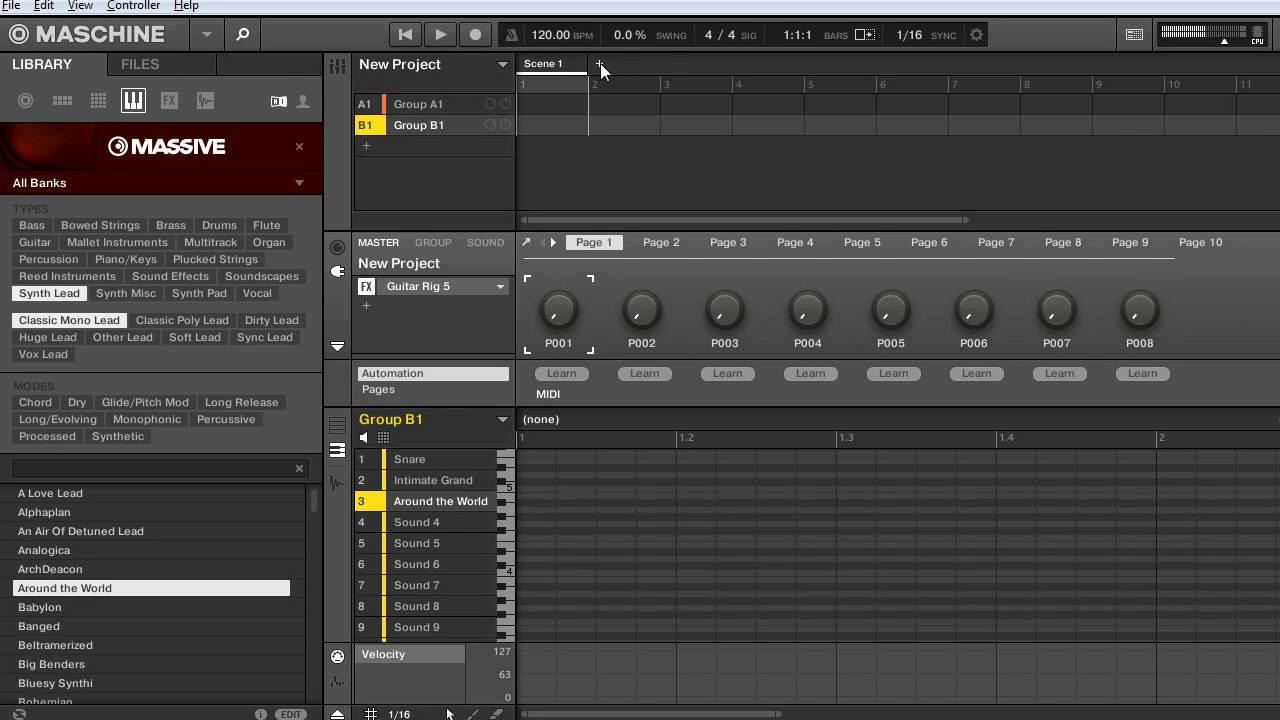
right_click(600, 68)
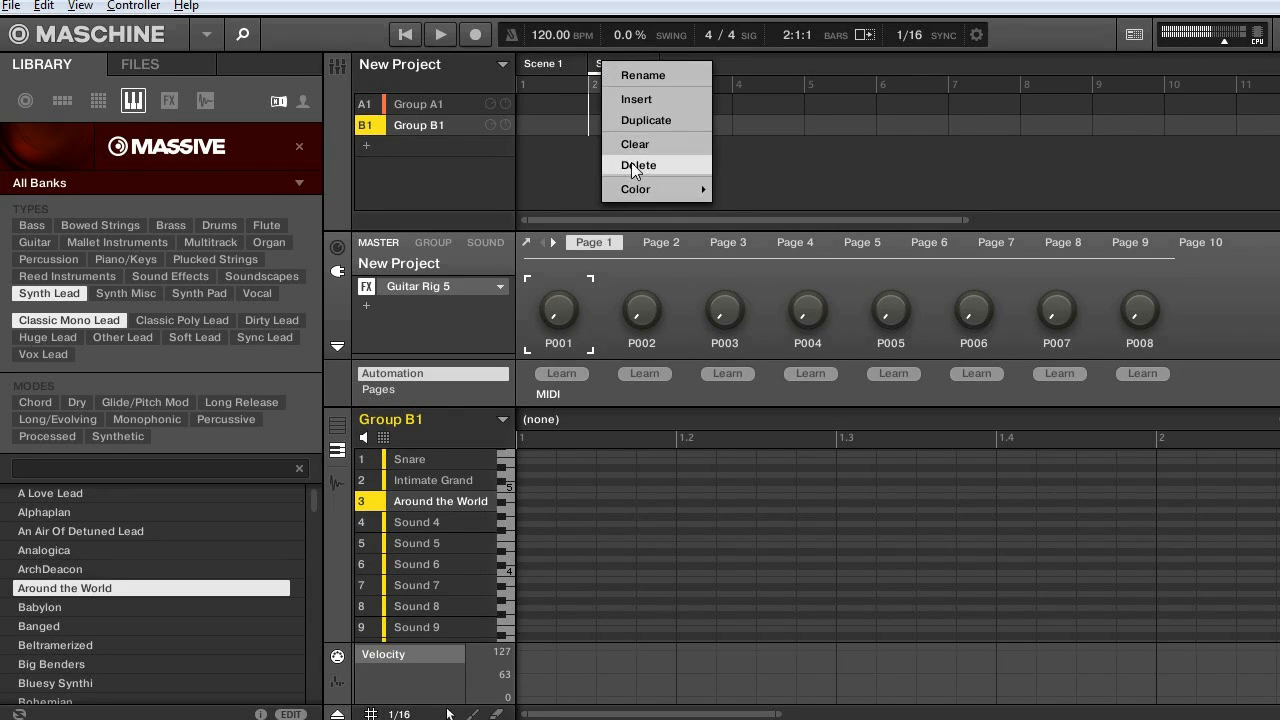
left_click(638, 165)
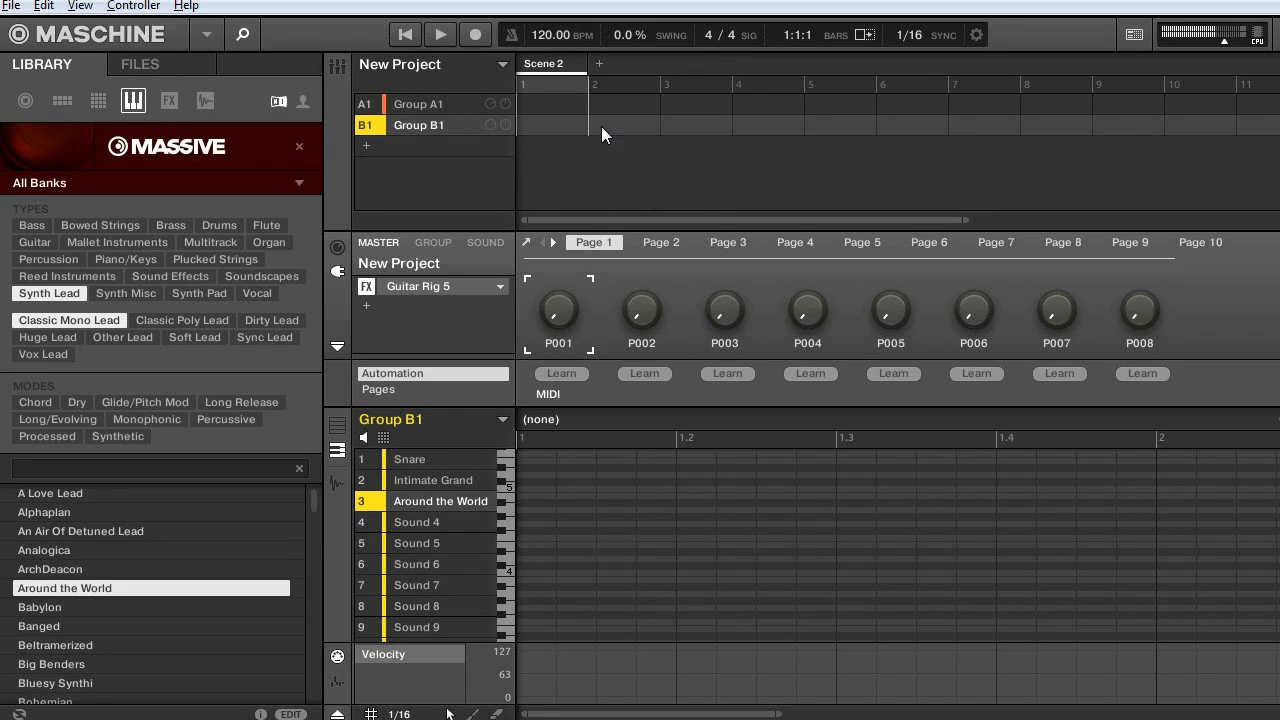
mouse_move(518, 62)
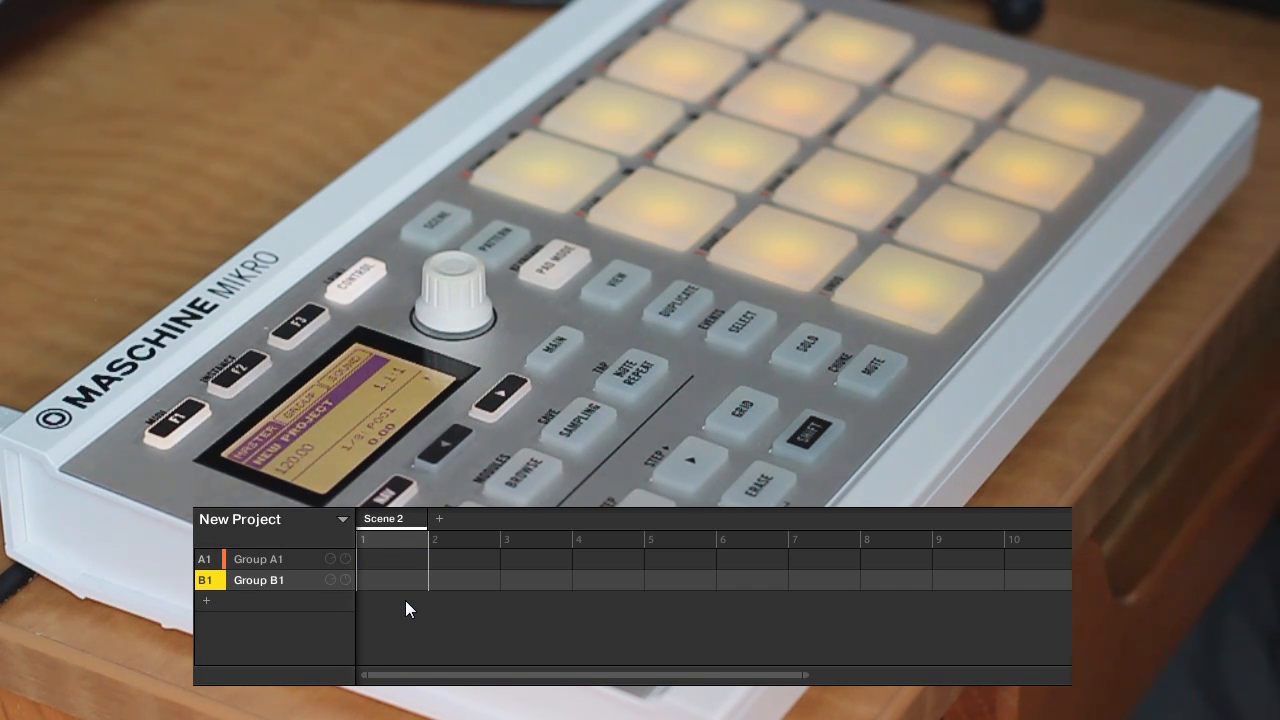
mouse_move(417, 570)
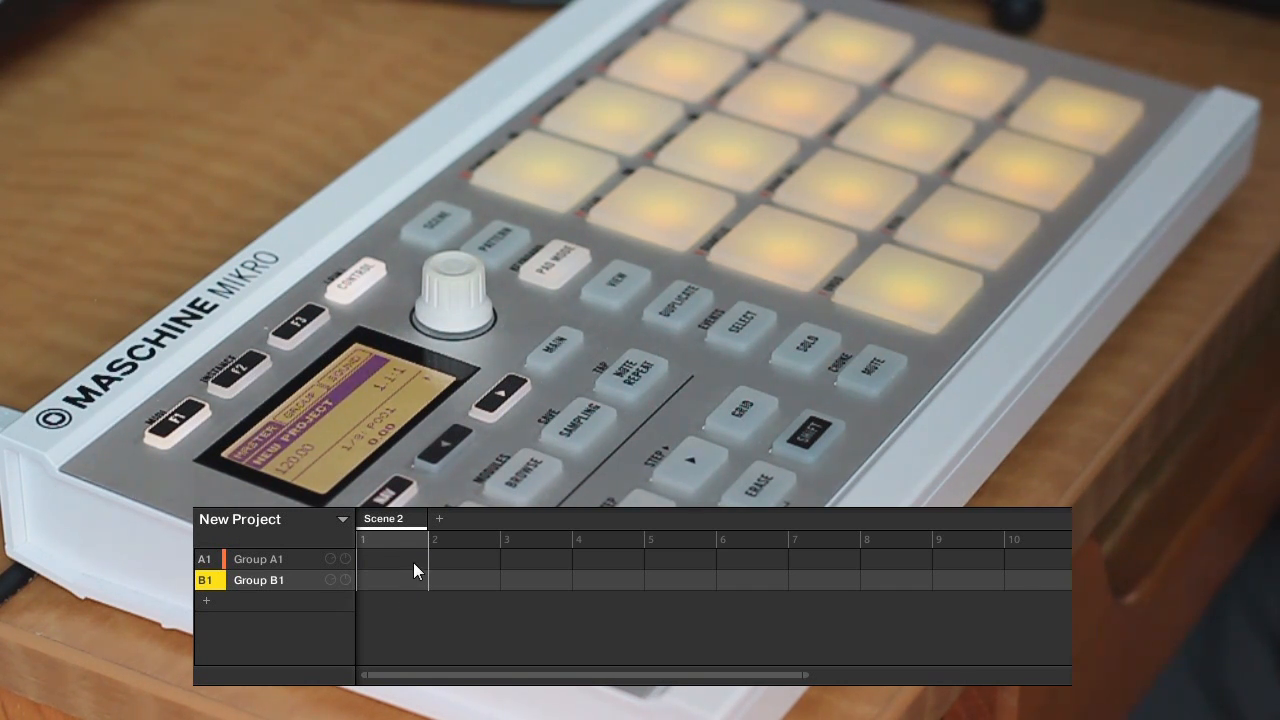
mouse_move(250, 580)
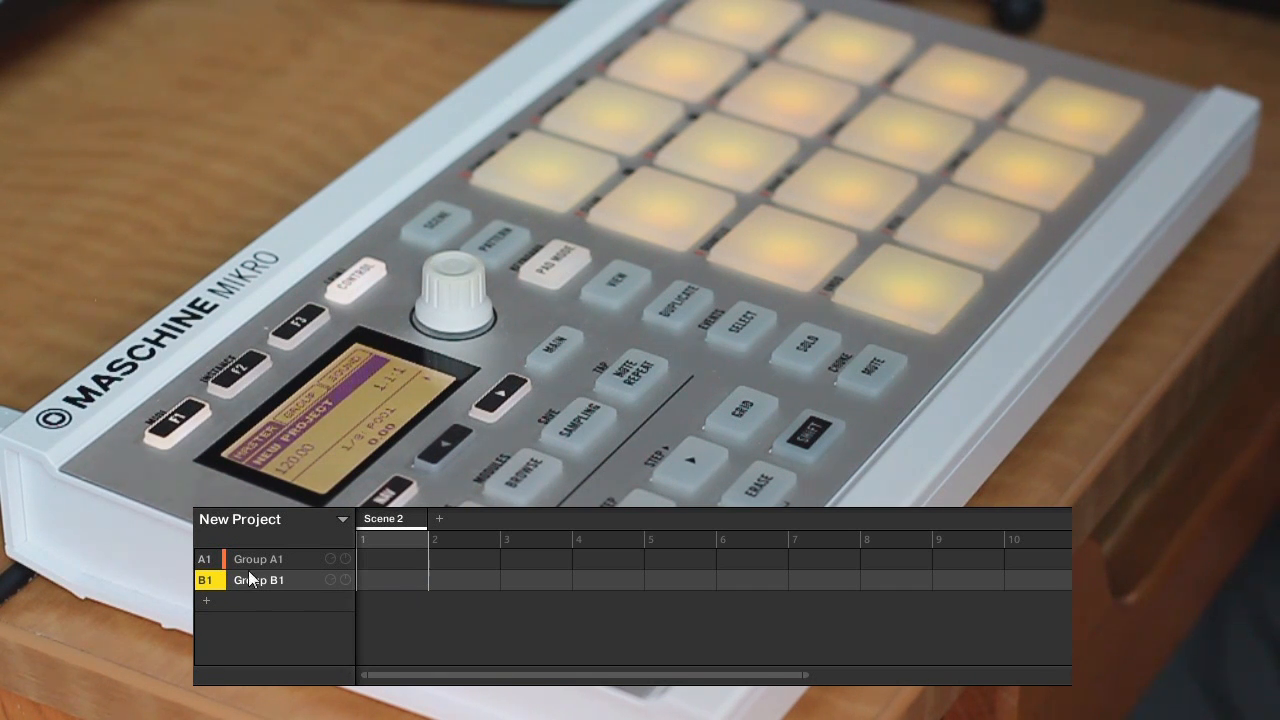
Select Group A1 to give the first scene Pattern 1, then add a second scene.
left_click(257, 558)
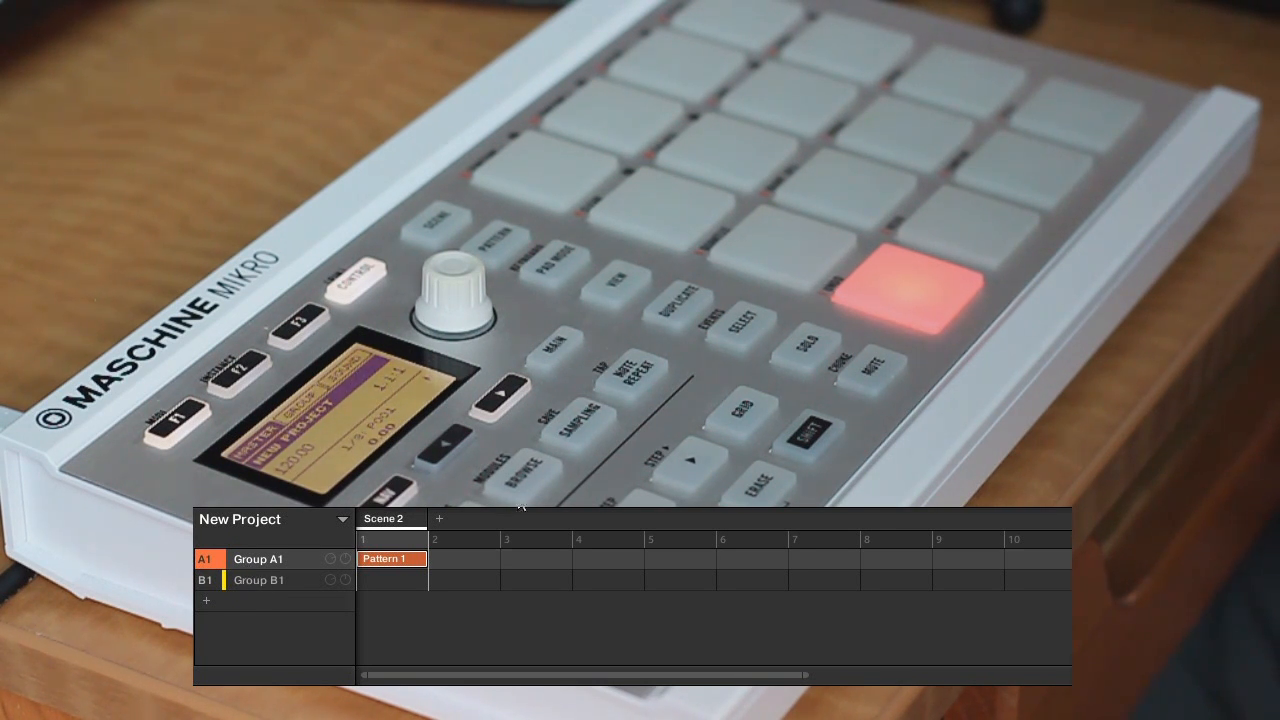
mouse_move(565, 531)
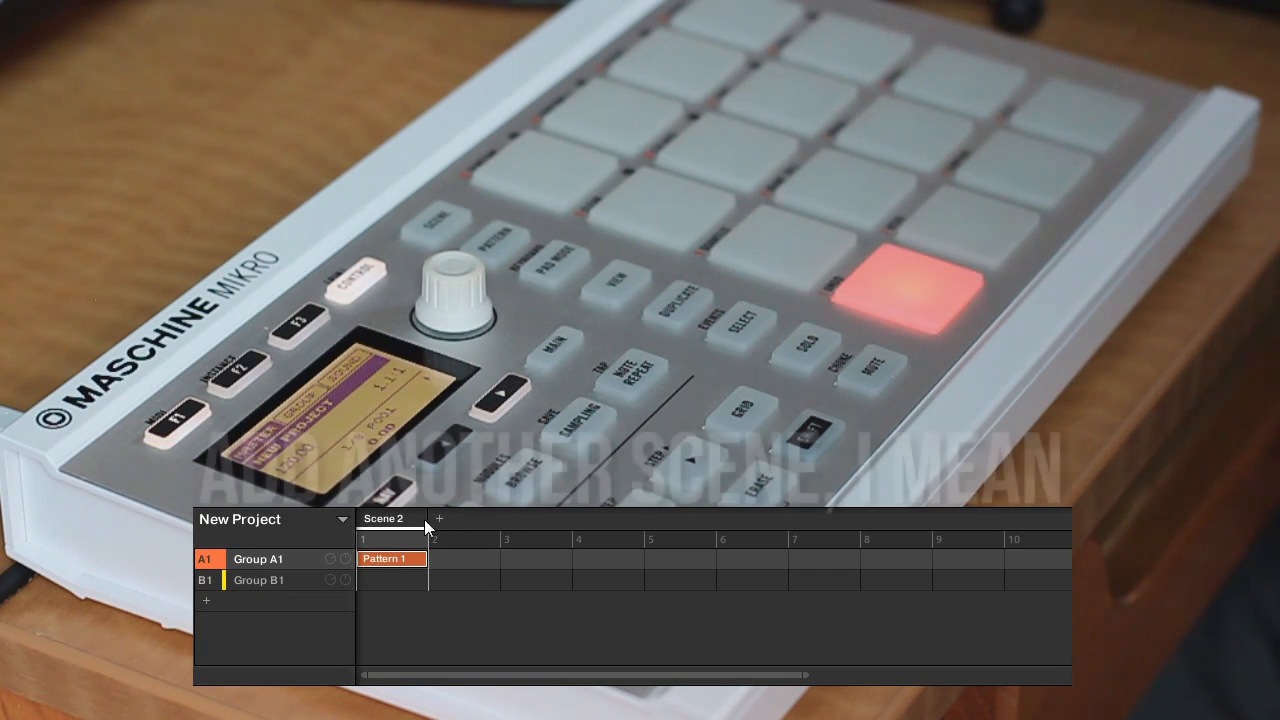
left_click(438, 518)
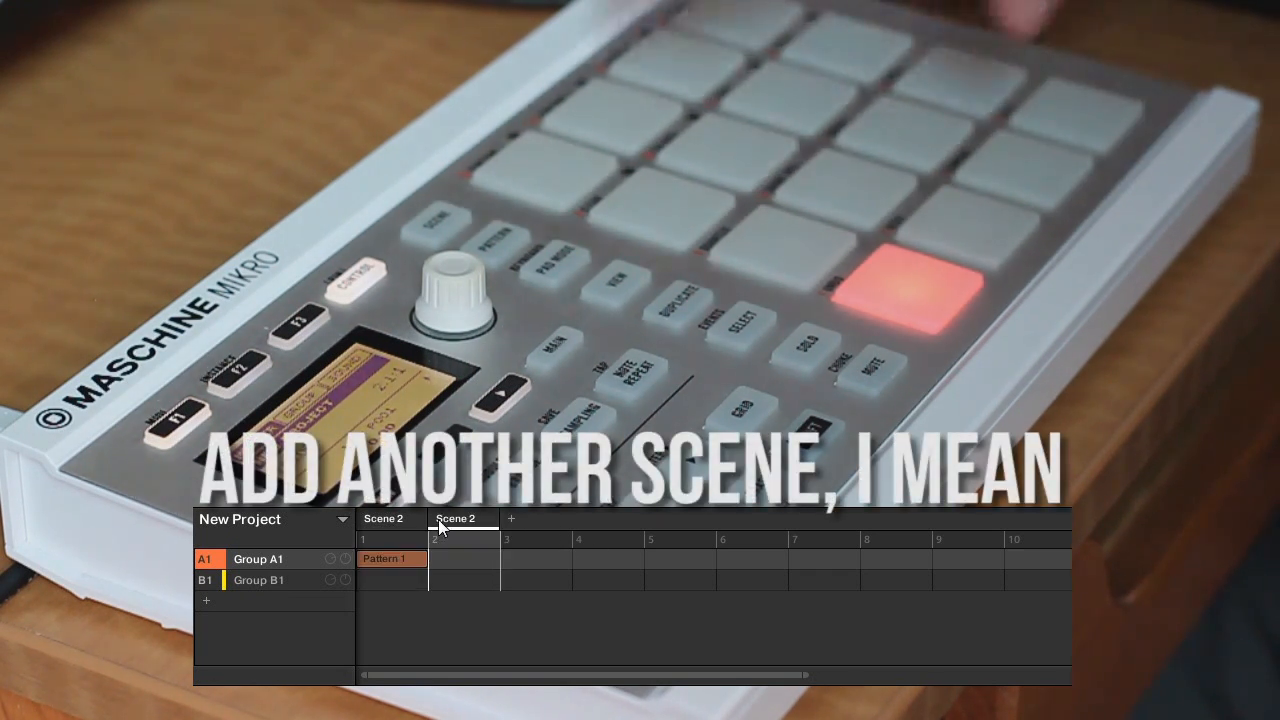